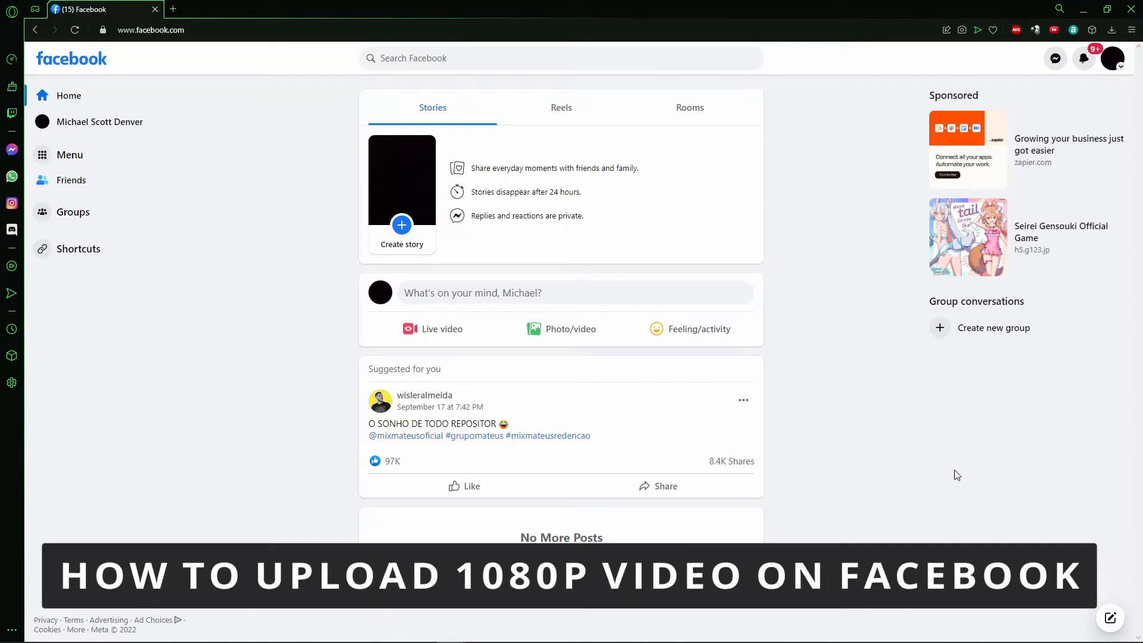
{"action": "mouse_move", "coordinate": [940, 480]}
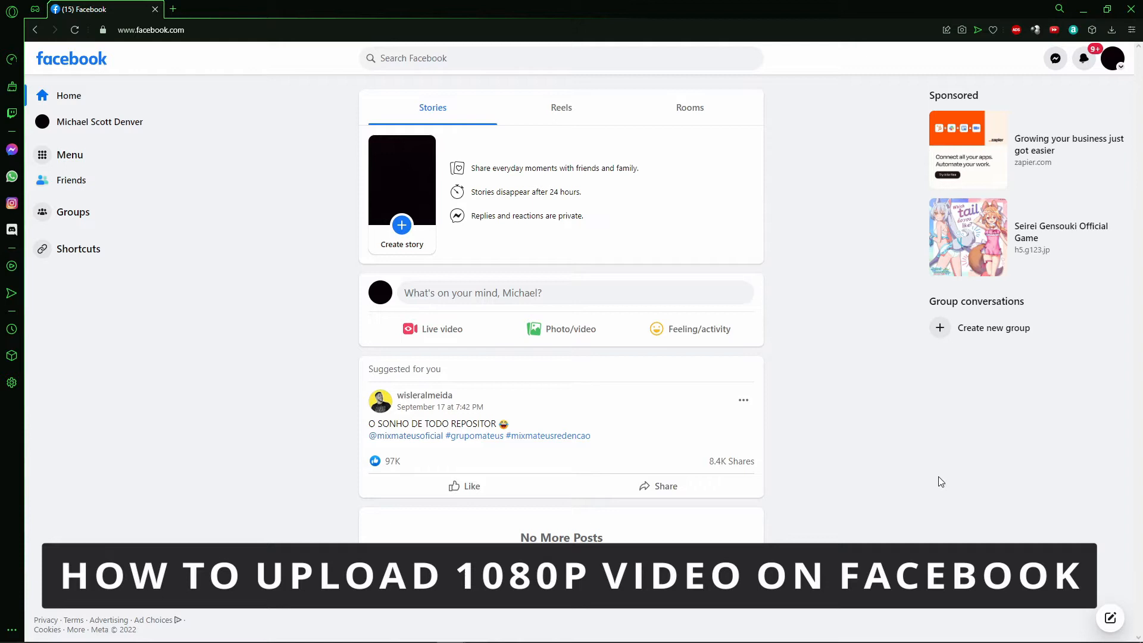
{"action": "mouse_move", "coordinate": [924, 459]}
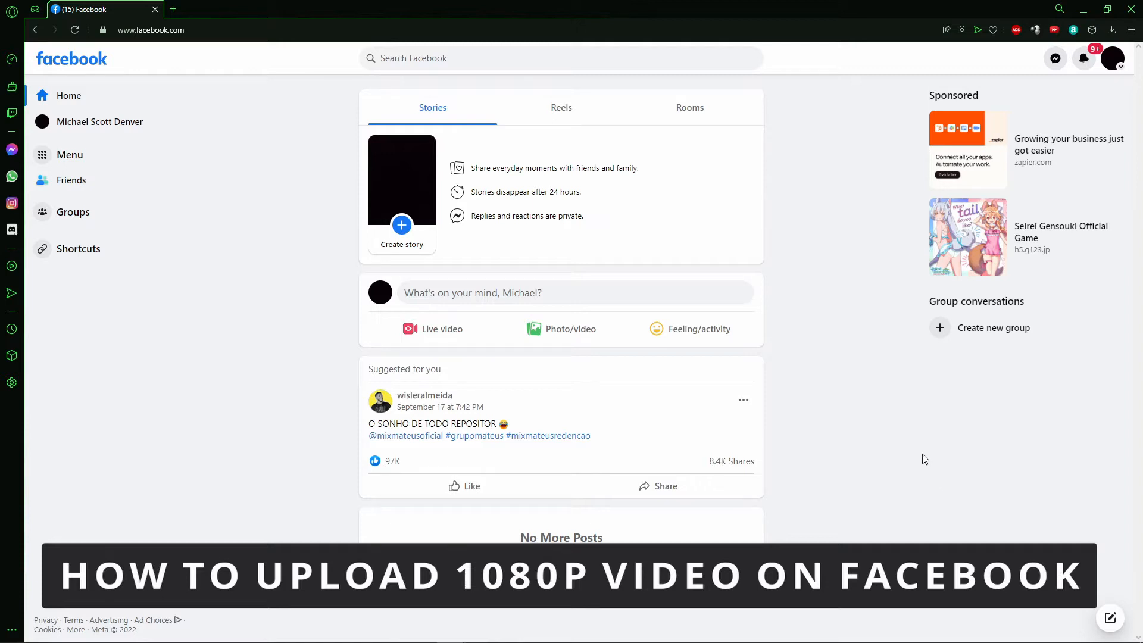
{"action": "mouse_move", "coordinate": [856, 244]}
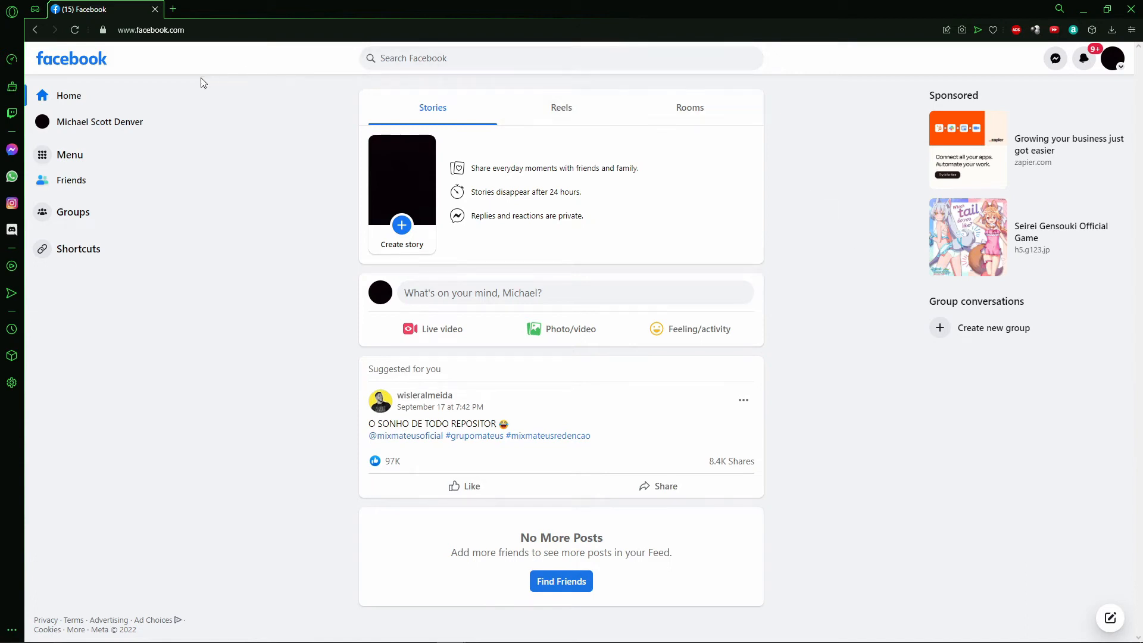
{"action": "mouse_move", "coordinate": [852, 218]}
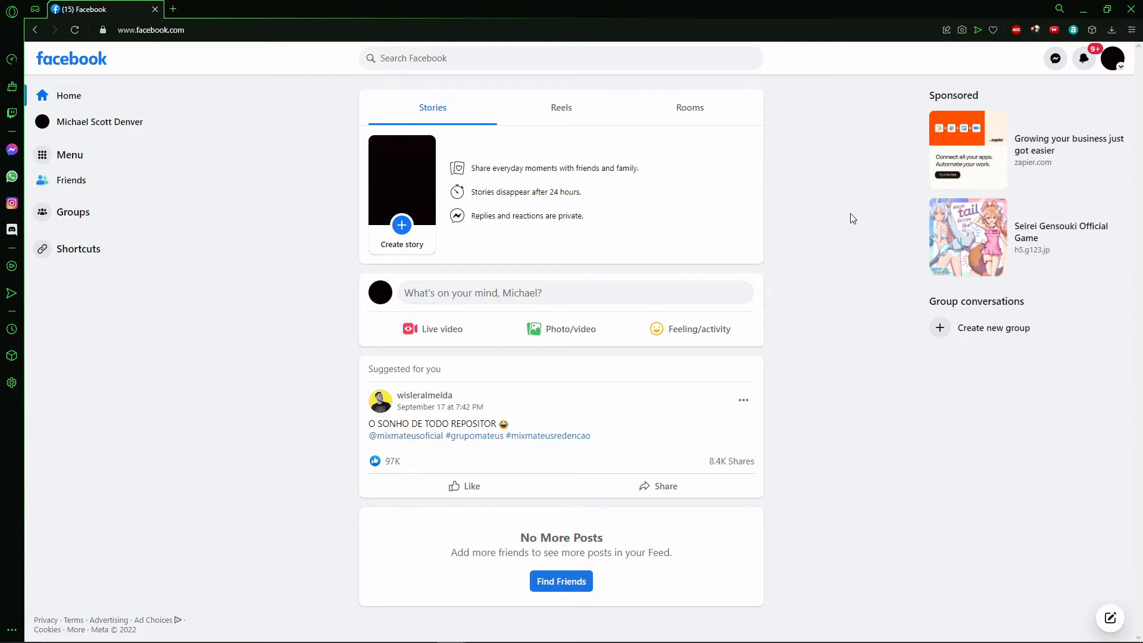
{"action": "mouse_move", "coordinate": [822, 206]}
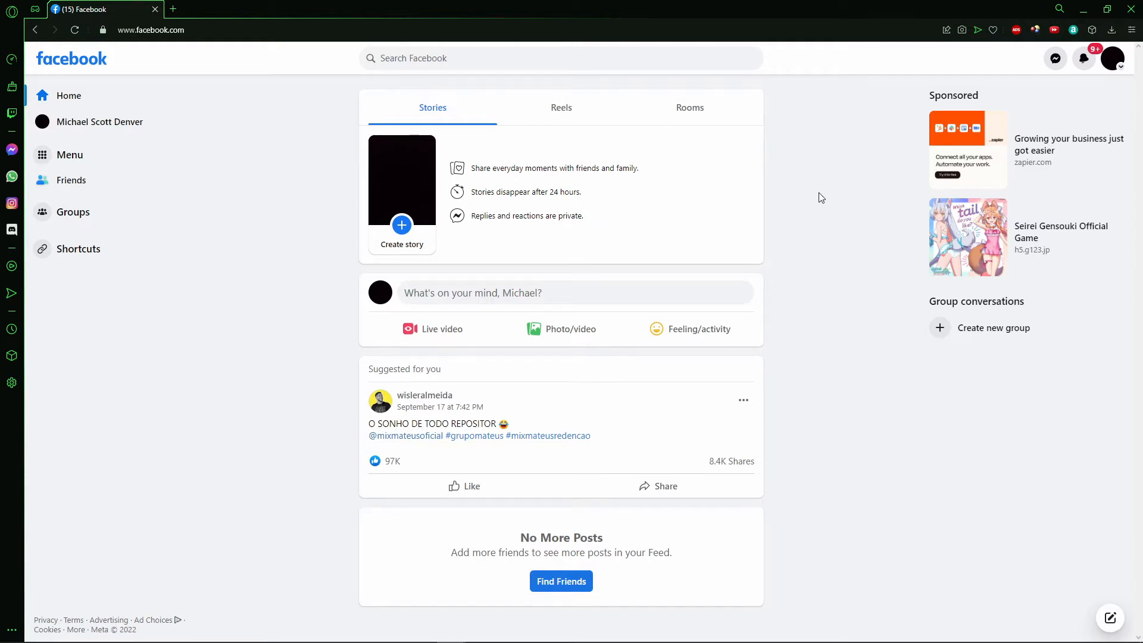
{"action": "mouse_move", "coordinate": [835, 176]}
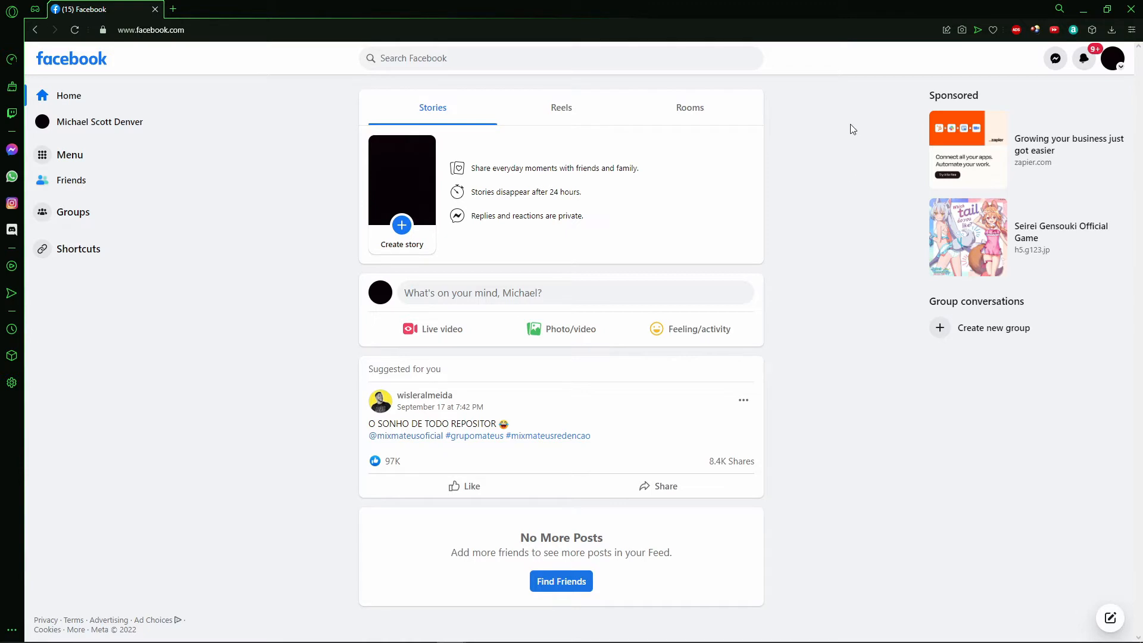
Go to Settings via the profile menu's Settings & privacy options
{"action": "left_click", "coordinate": [1113, 58]}
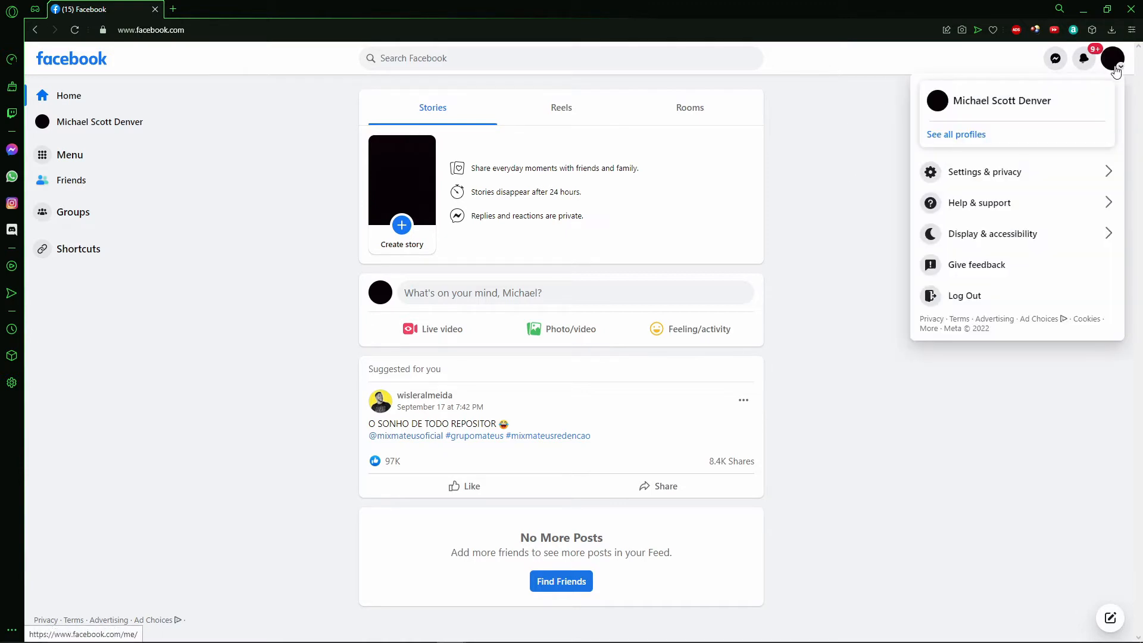
{"action": "mouse_move", "coordinate": [1102, 75]}
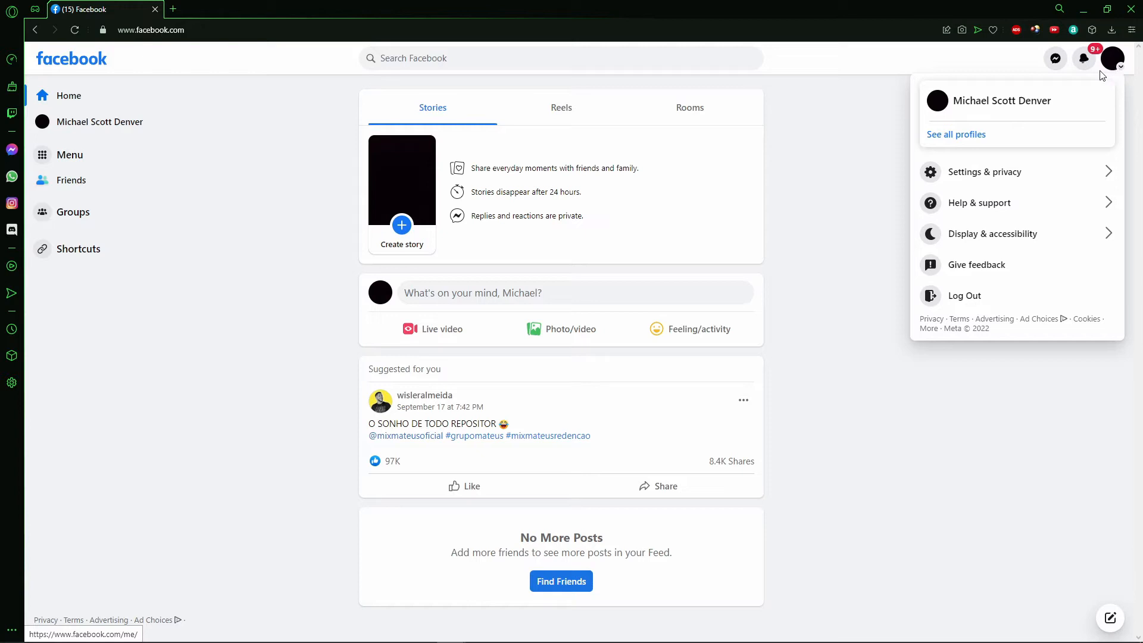
{"action": "left_click", "coordinate": [983, 171]}
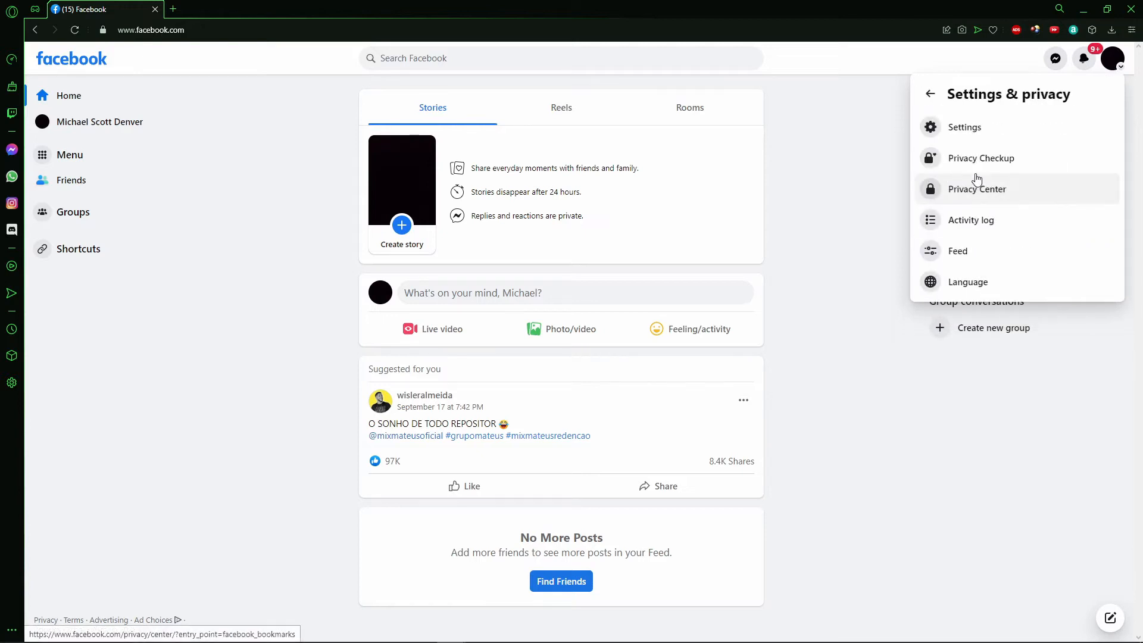
{"action": "mouse_move", "coordinate": [964, 126]}
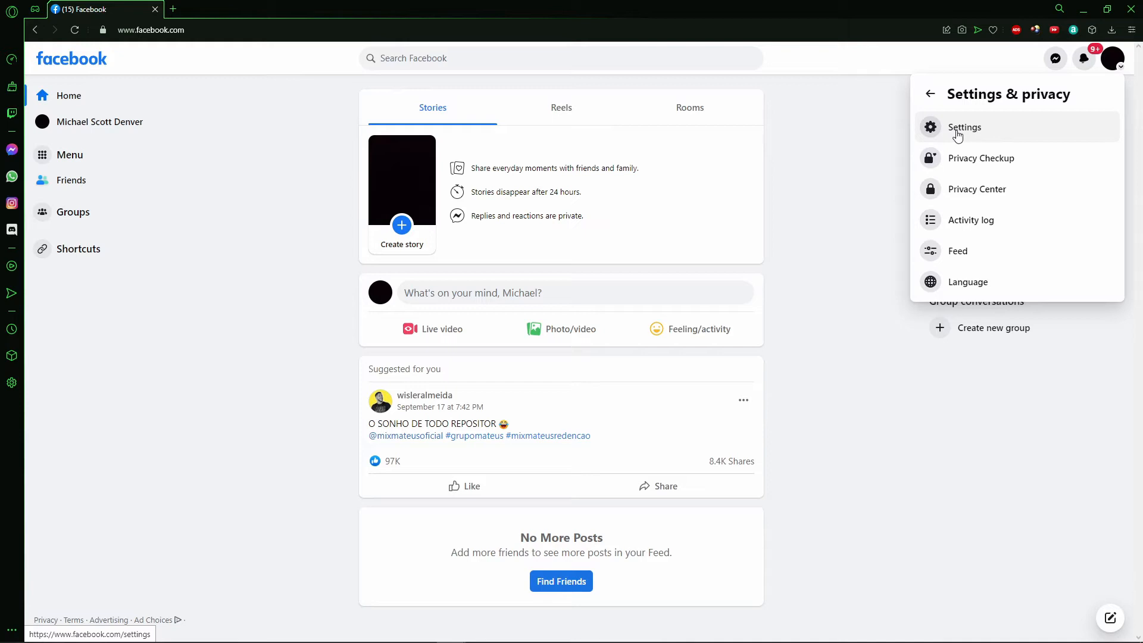
{"action": "left_click", "coordinate": [964, 127]}
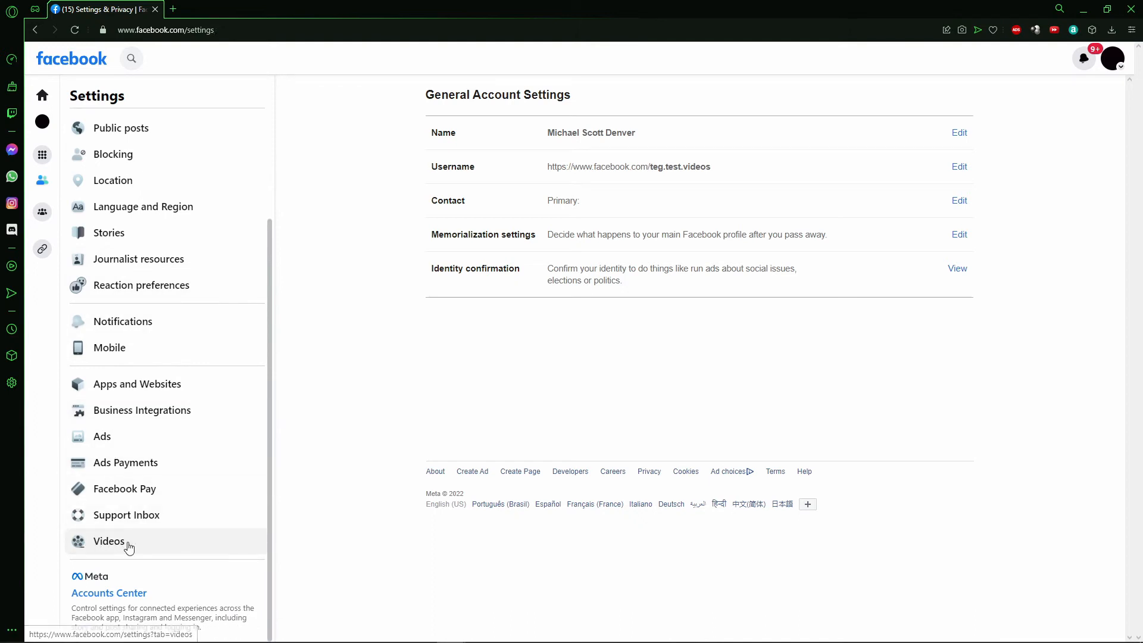
Open the Videos settings and highlight the Video Default Quality description
{"action": "left_click", "coordinate": [109, 541]}
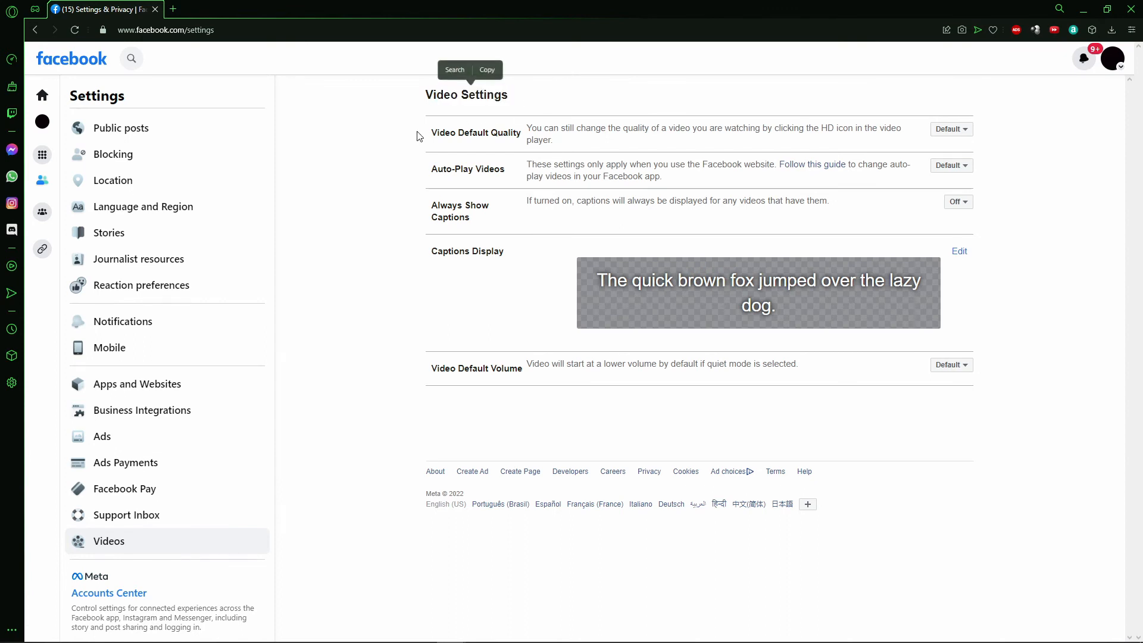
{"action": "left_click_drag", "start_coordinate": [535, 127], "coordinate": [595, 128]}
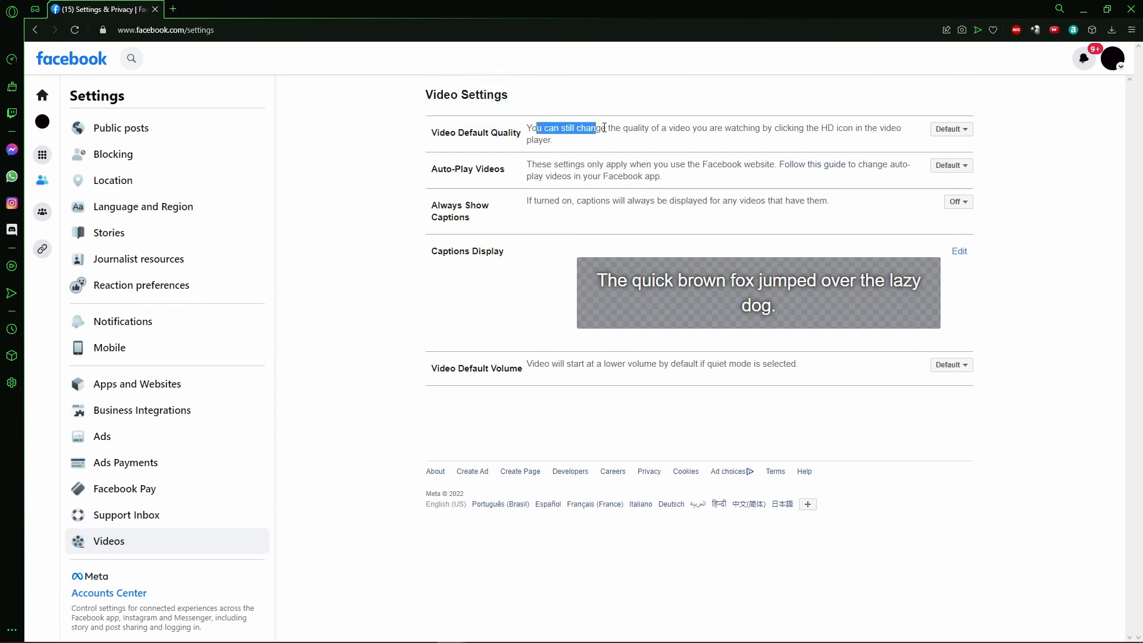
{"action": "left_click_drag", "start_coordinate": [536, 127], "coordinate": [715, 127]}
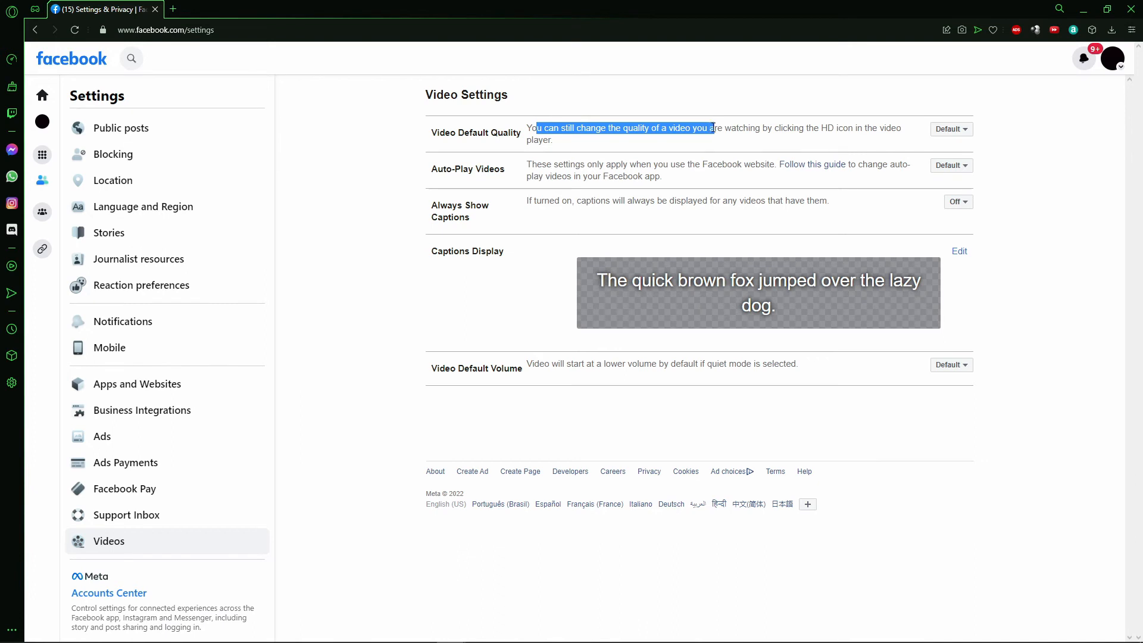
{"action": "left_click_drag", "start_coordinate": [711, 128], "coordinate": [901, 127]}
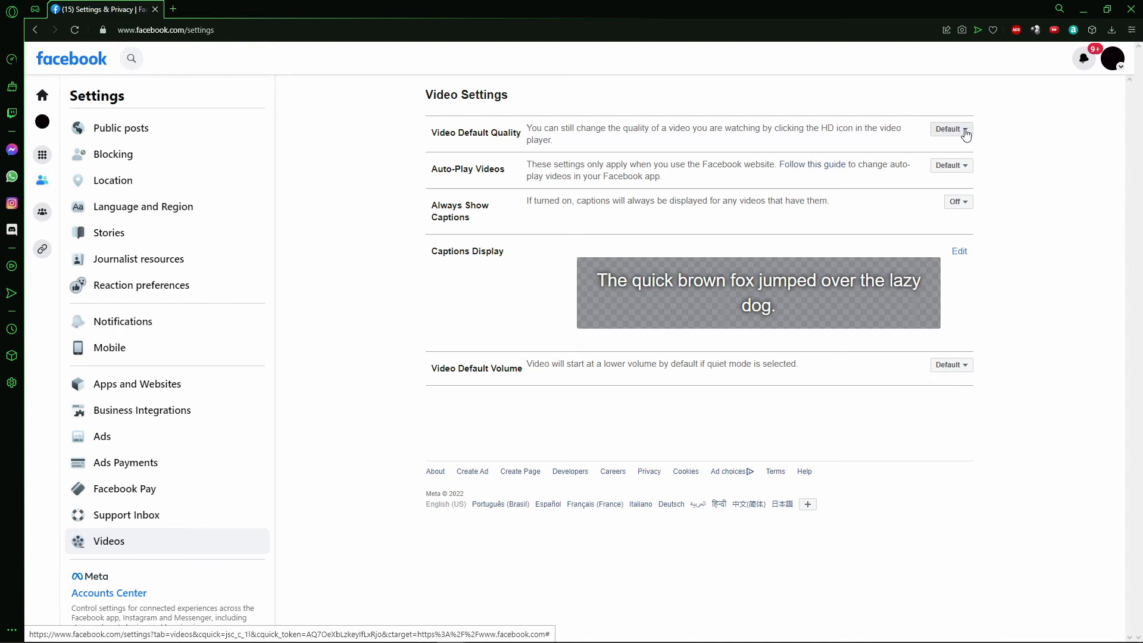
Set Video Default Quality to 'HD if available'
{"action": "left_click", "coordinate": [950, 129]}
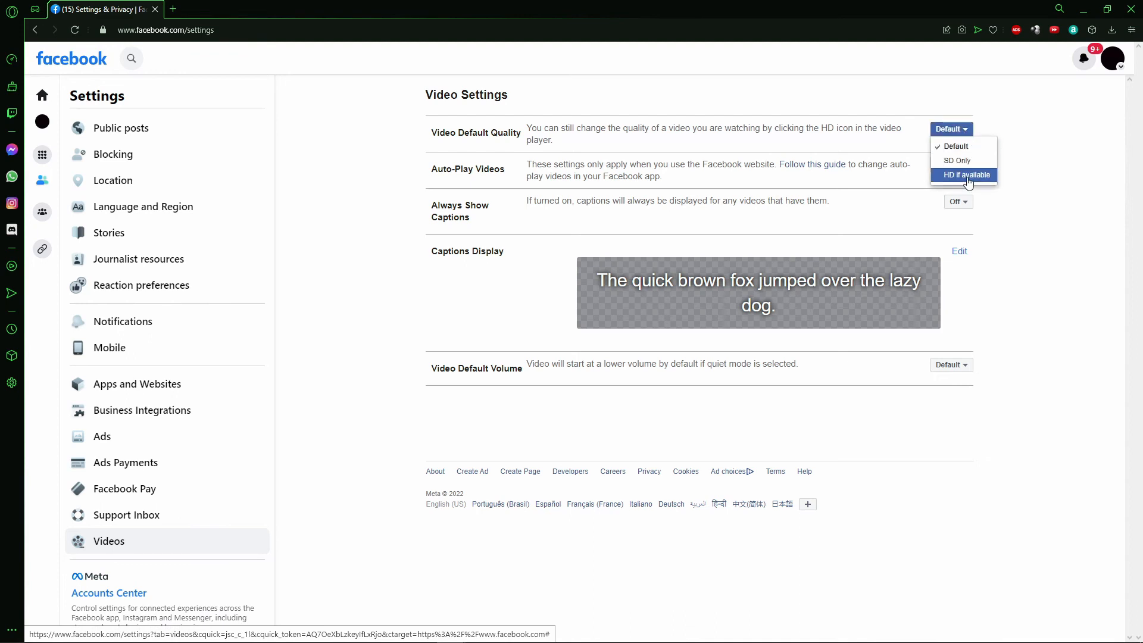
{"action": "left_click", "coordinate": [964, 175]}
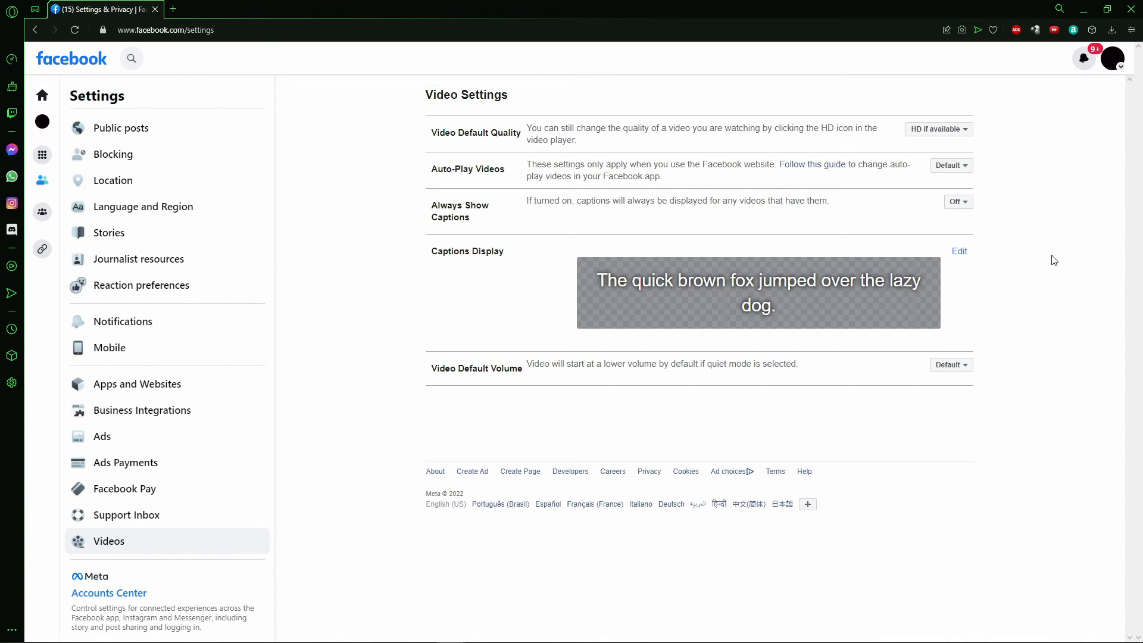
{"action": "mouse_move", "coordinate": [1052, 243]}
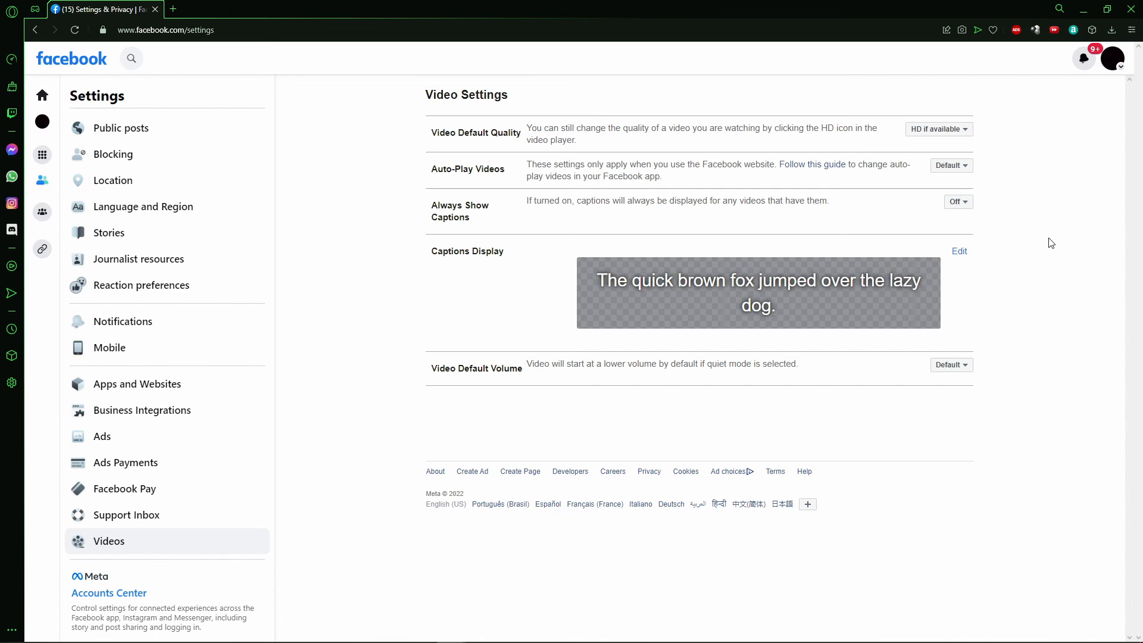